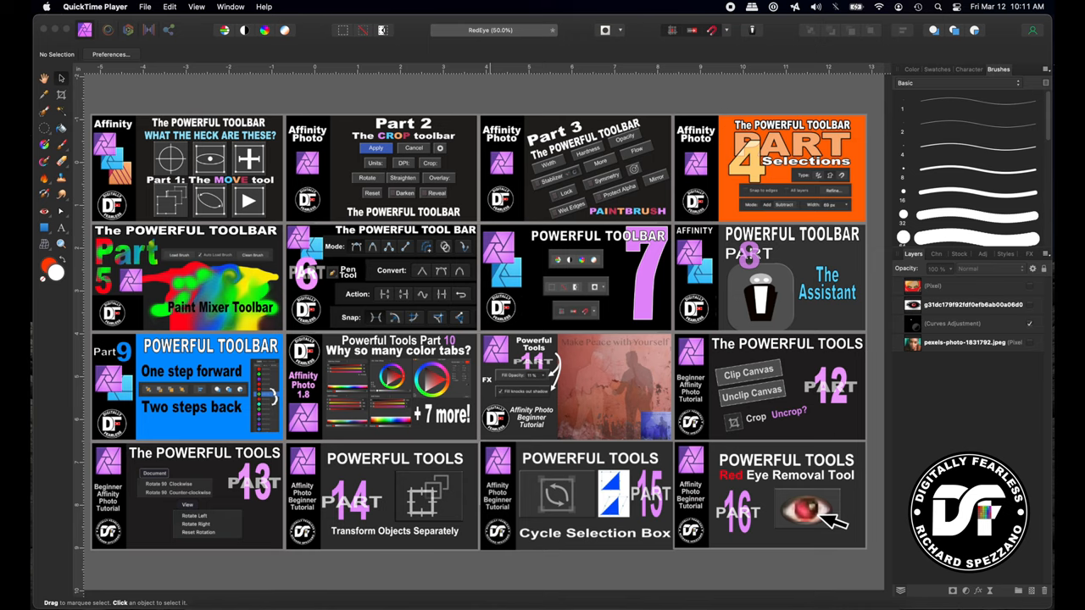
# - Zoom in on the woman's glowing eyes and pick the Red Eye Removal Tool from the Healing Brush flyout
pyautogui.click(805, 504)
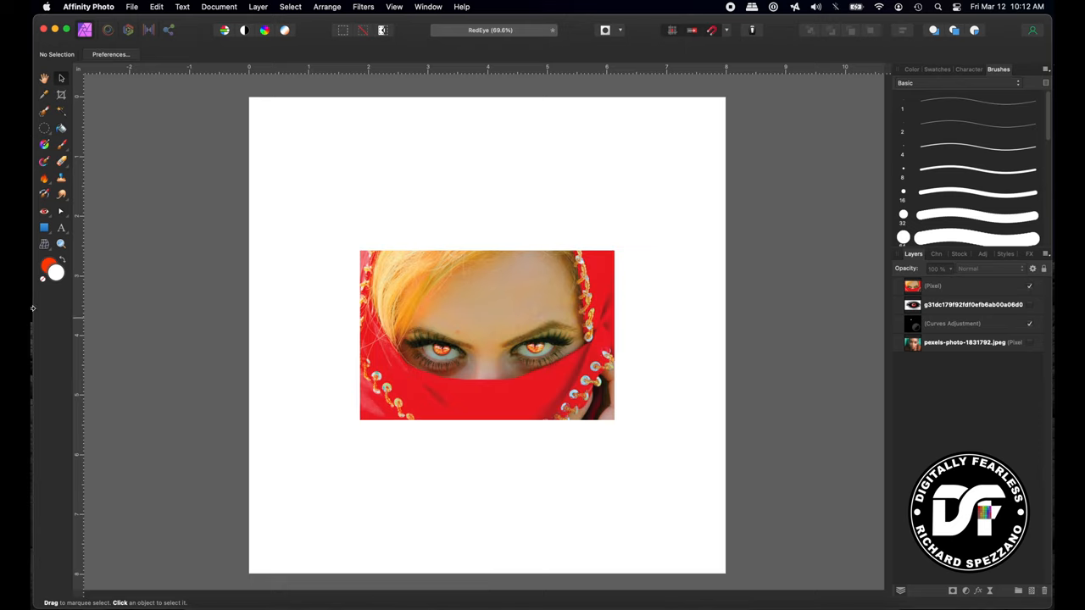
pyautogui.moveTo(955, 186)
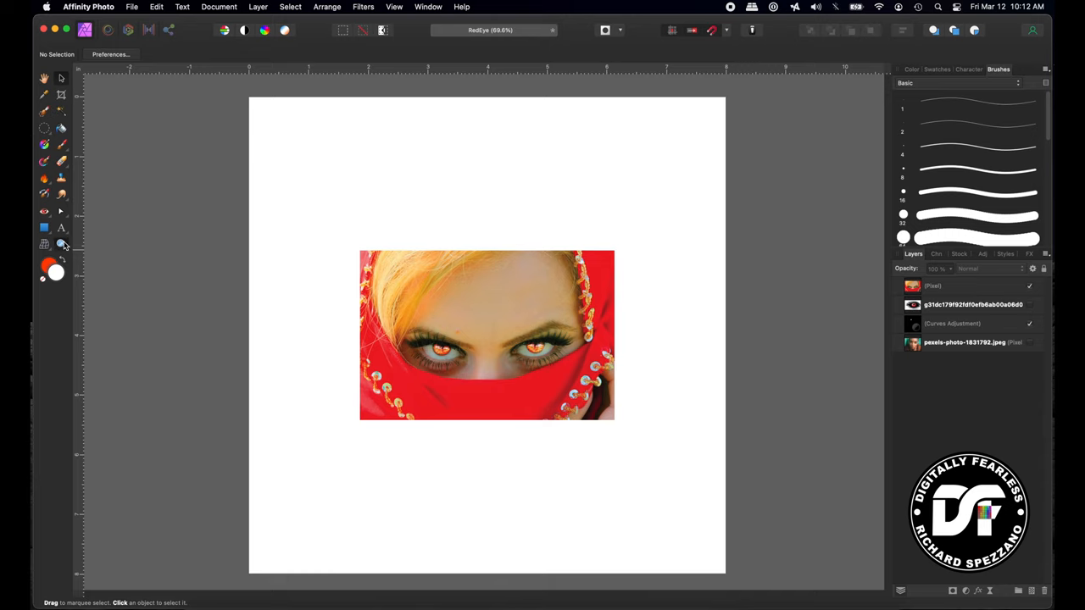
pyautogui.click(62, 244)
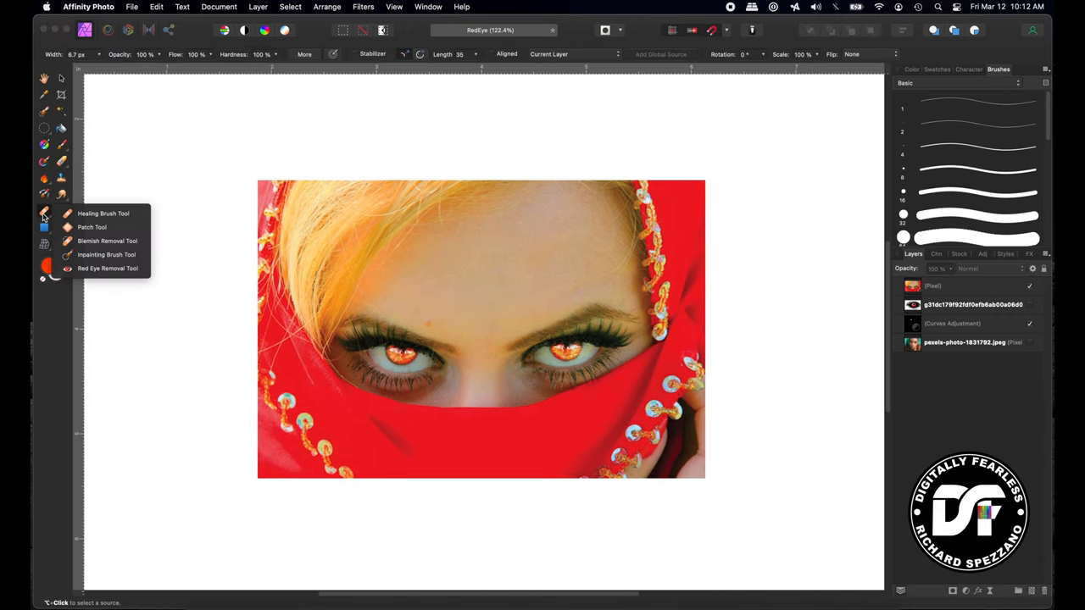
pyautogui.click(107, 267)
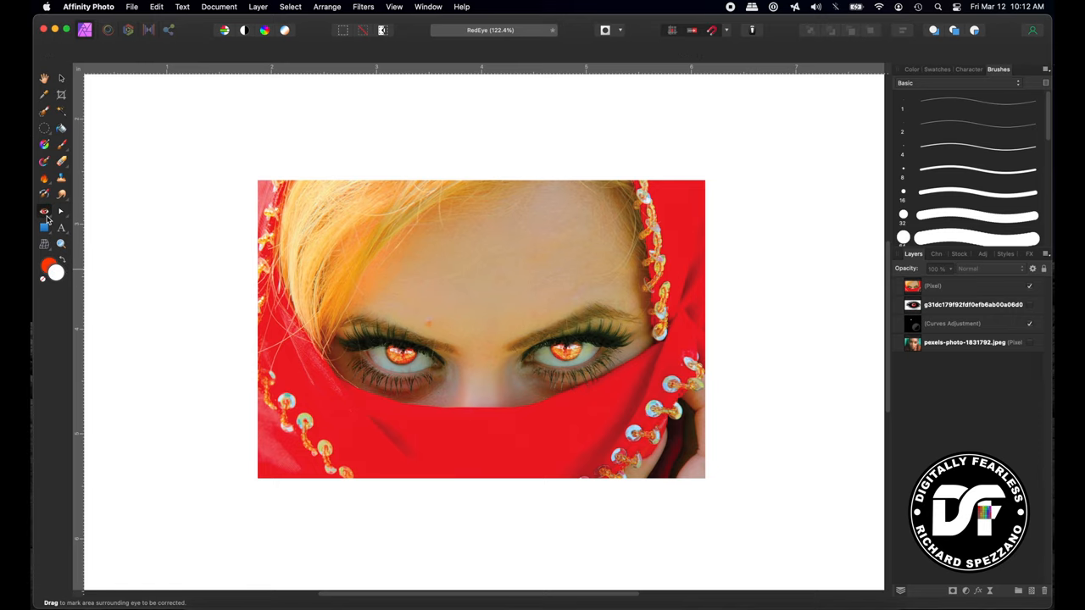
pyautogui.click(45, 211)
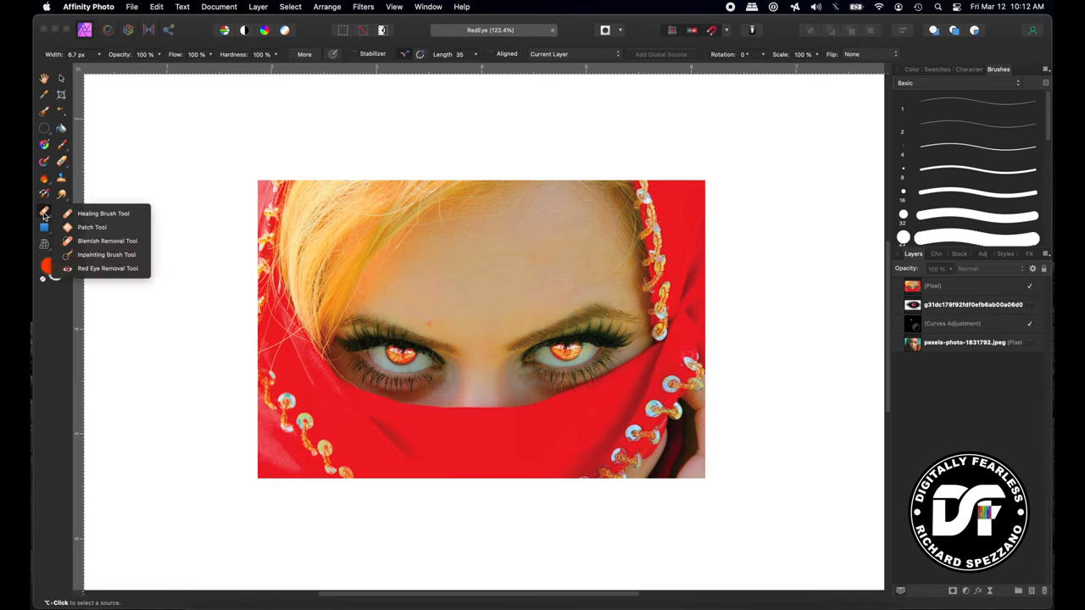
pyautogui.click(107, 268)
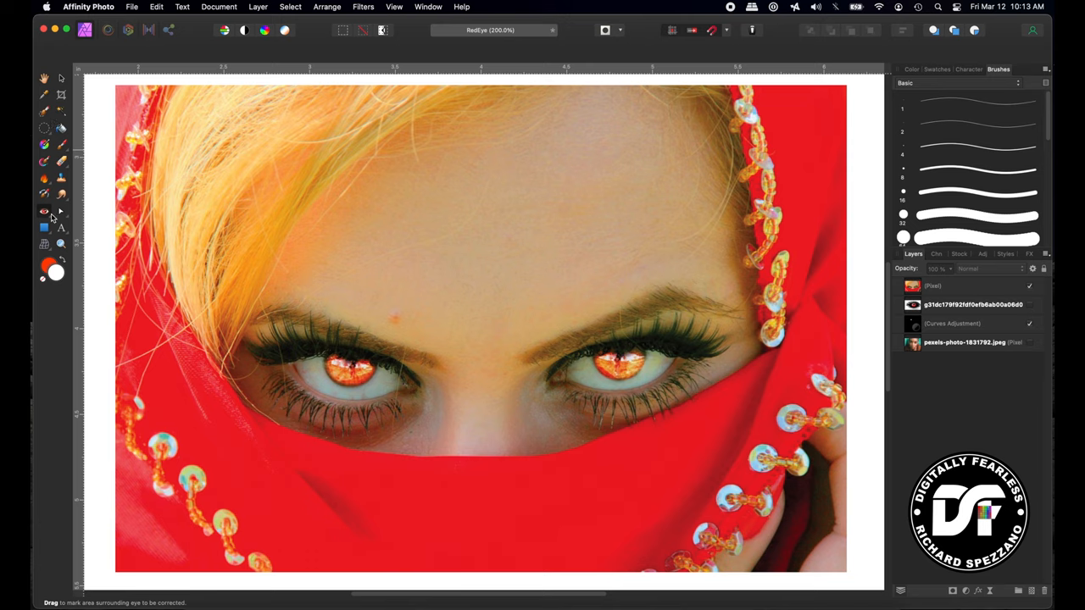
pyautogui.moveTo(43, 212)
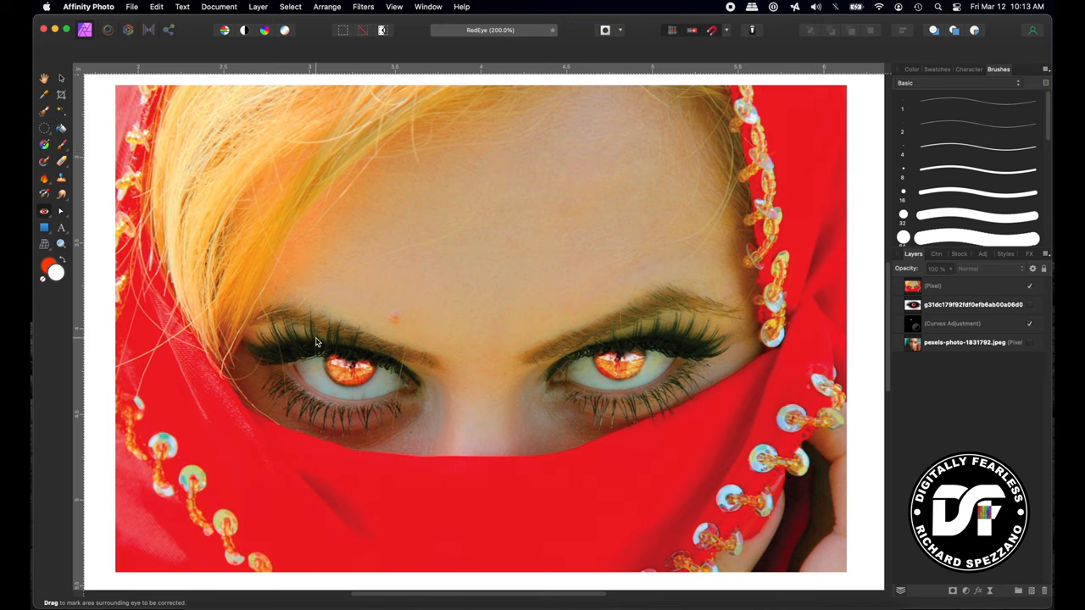
# - Drag Red Eye Removal boxes over the woman's left eye, then her right eye
pyautogui.moveTo(301, 339); pyautogui.dragTo(389, 399)
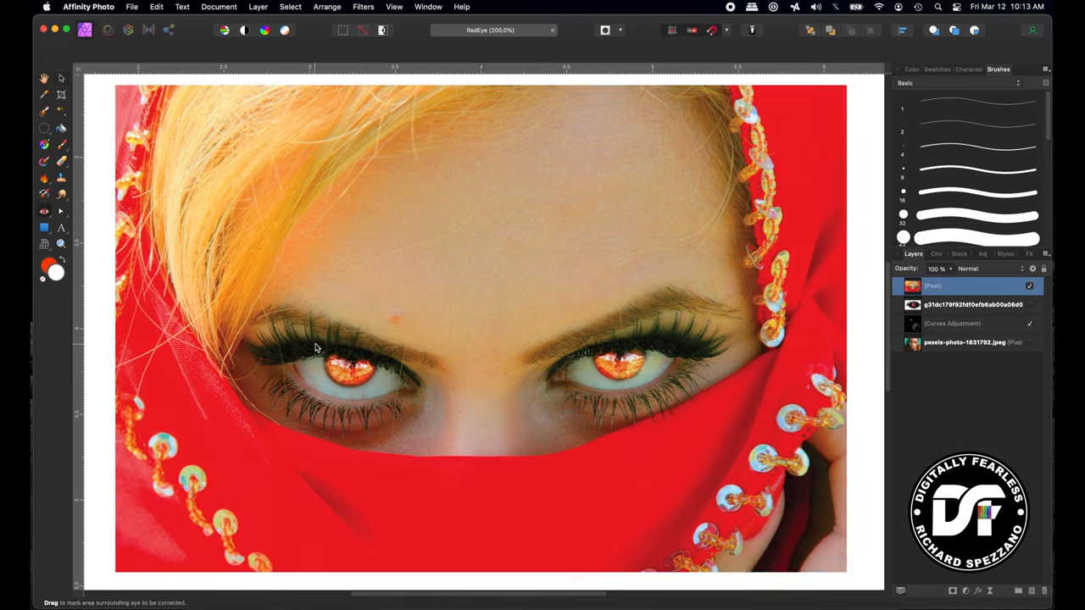
pyautogui.moveTo(318, 344); pyautogui.dragTo(377, 398)
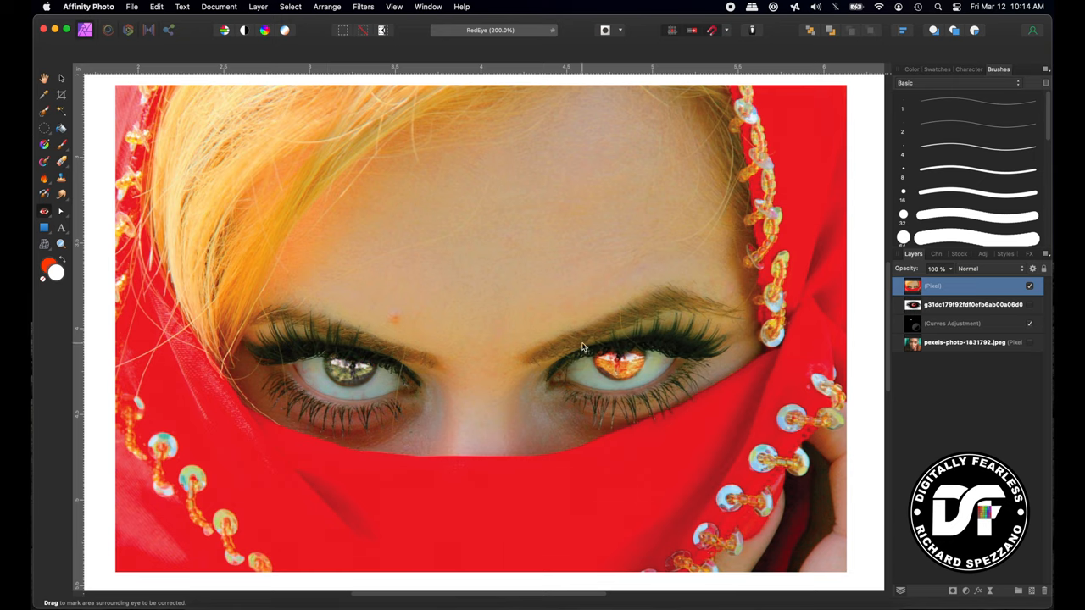
pyautogui.moveTo(585, 339); pyautogui.dragTo(657, 394)
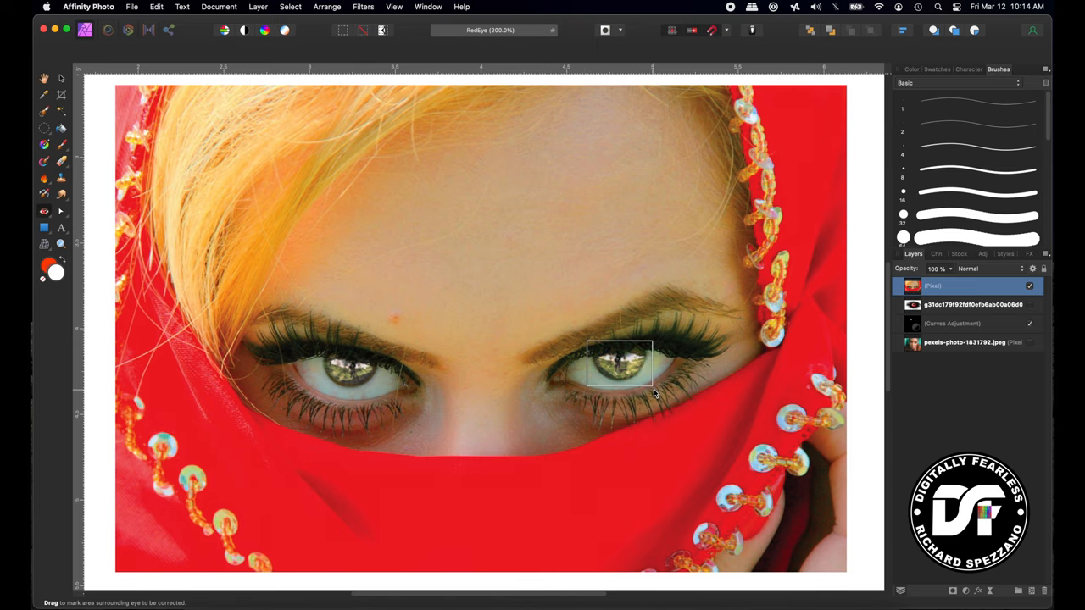
pyautogui.moveTo(462, 384)
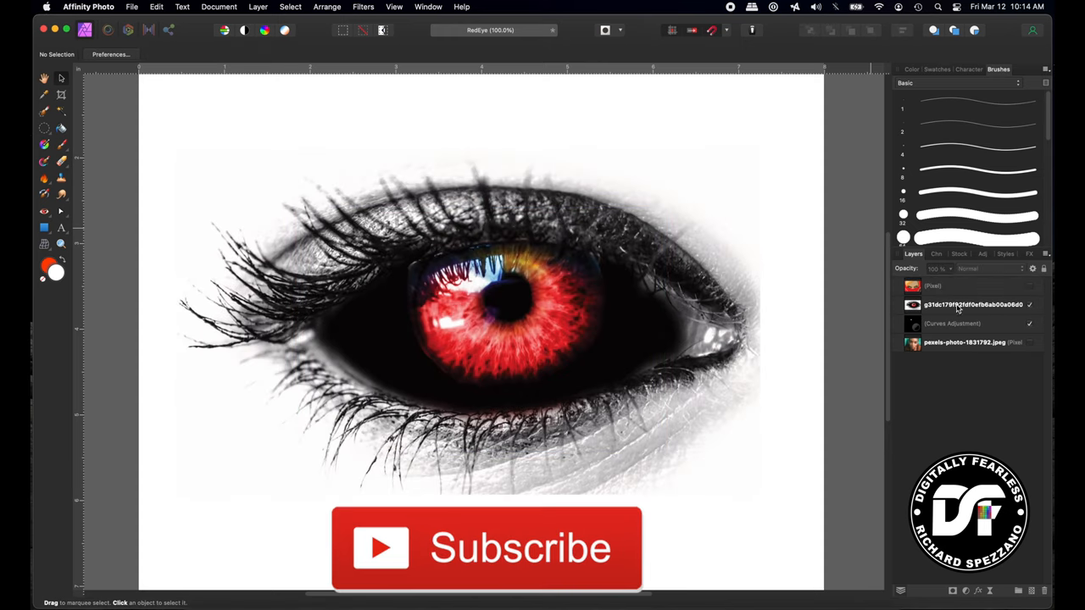
# - Select the close-up eye layer and sweep the Red Eye Removal Tool across its red iris
pyautogui.click(968, 305)
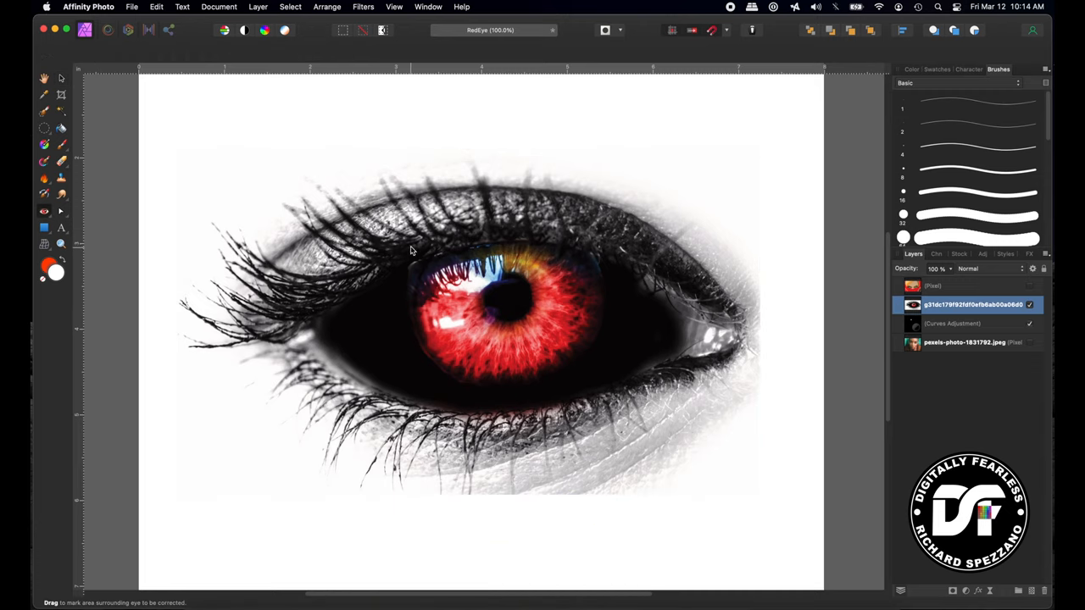
pyautogui.moveTo(410, 250); pyautogui.dragTo(524, 339)
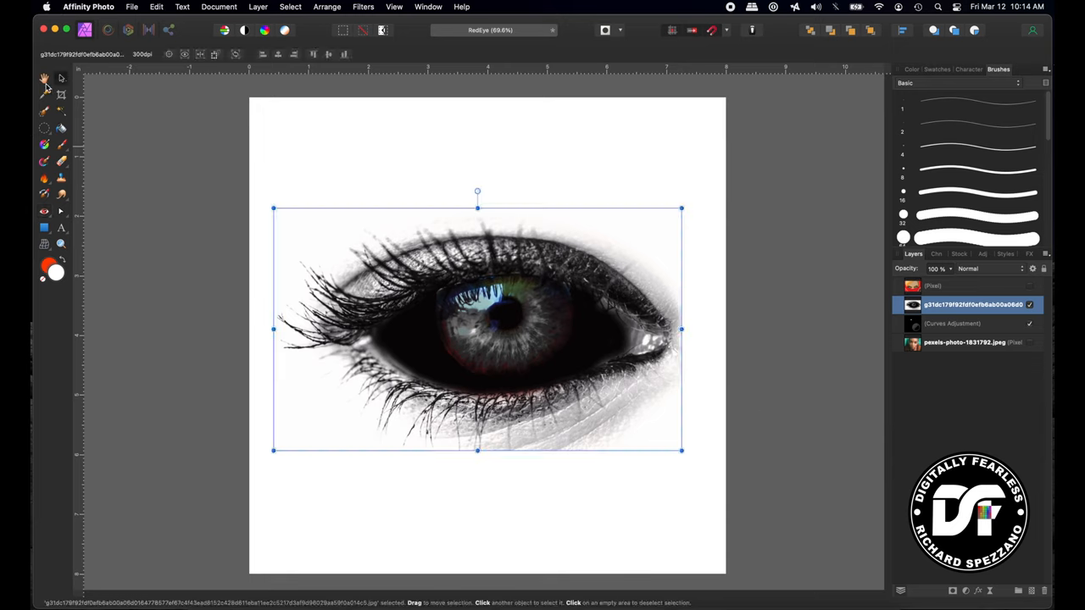
pyautogui.moveTo(18, 79)
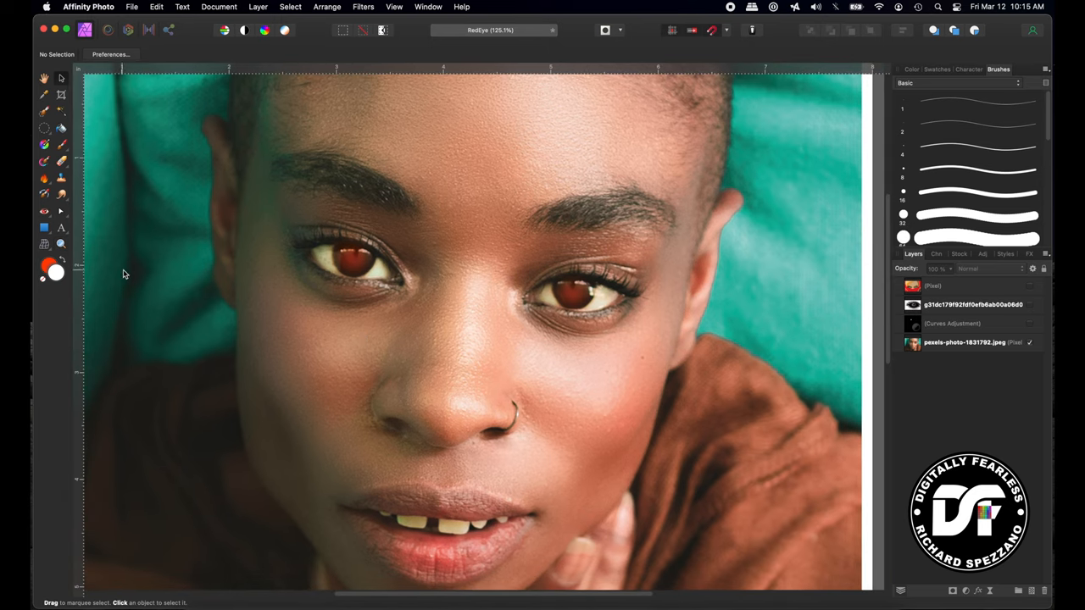
pyautogui.moveTo(44, 210)
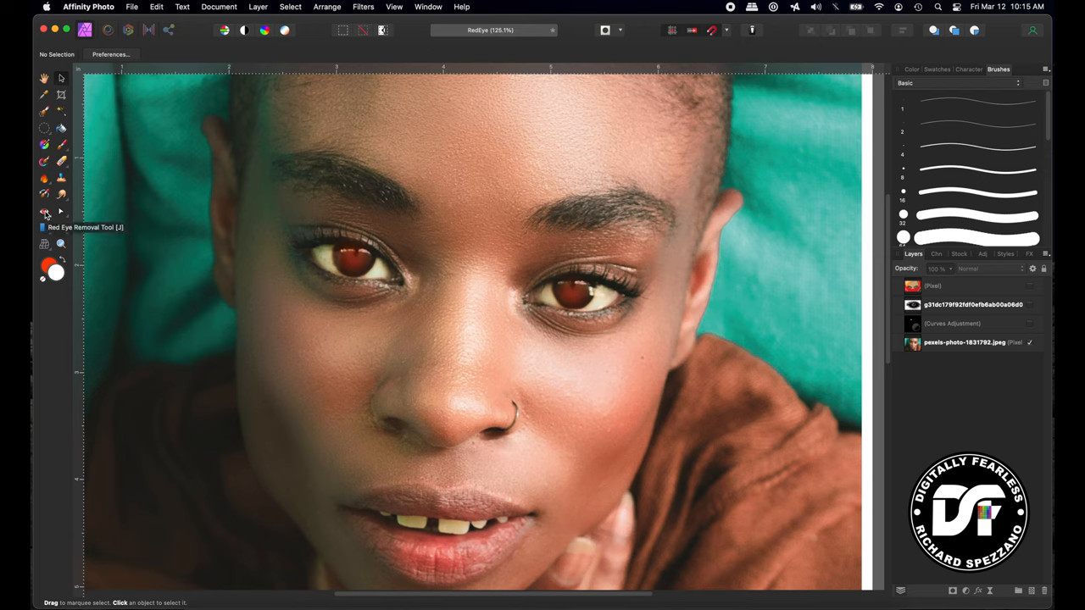
# - Use the Red Eye Removal Tool on the third portrait's left eye, turning it dark brown
pyautogui.click(965, 344)
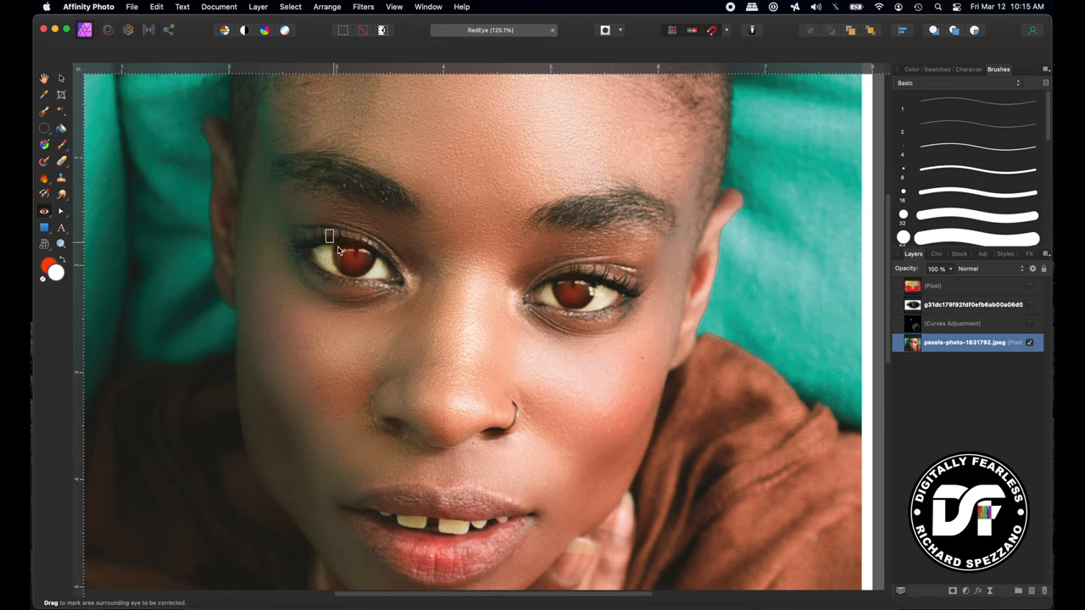
pyautogui.moveTo(329, 236); pyautogui.dragTo(377, 280)
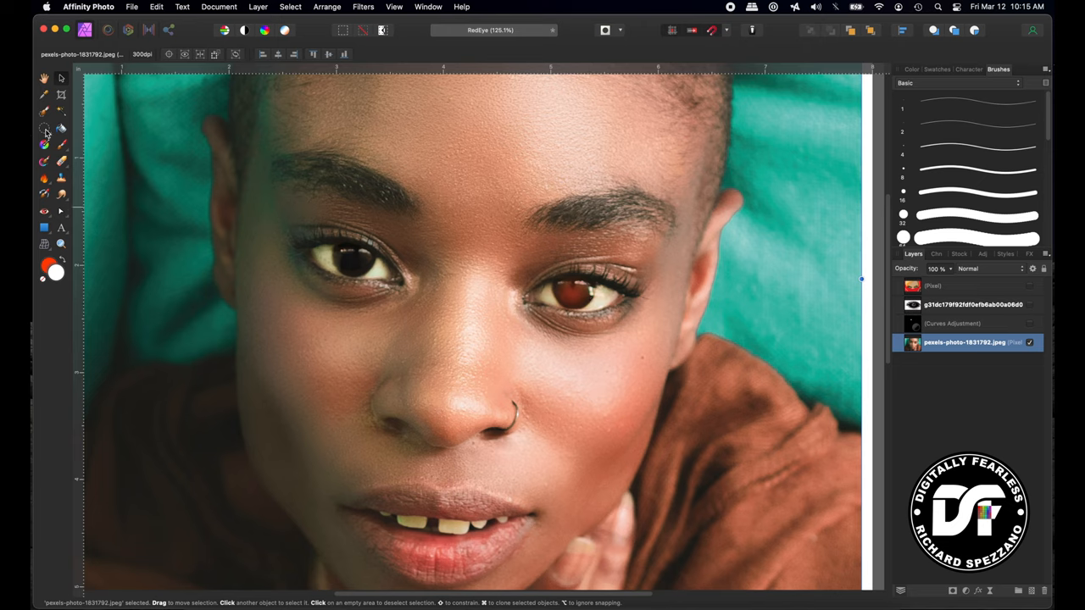
pyautogui.moveTo(42, 131)
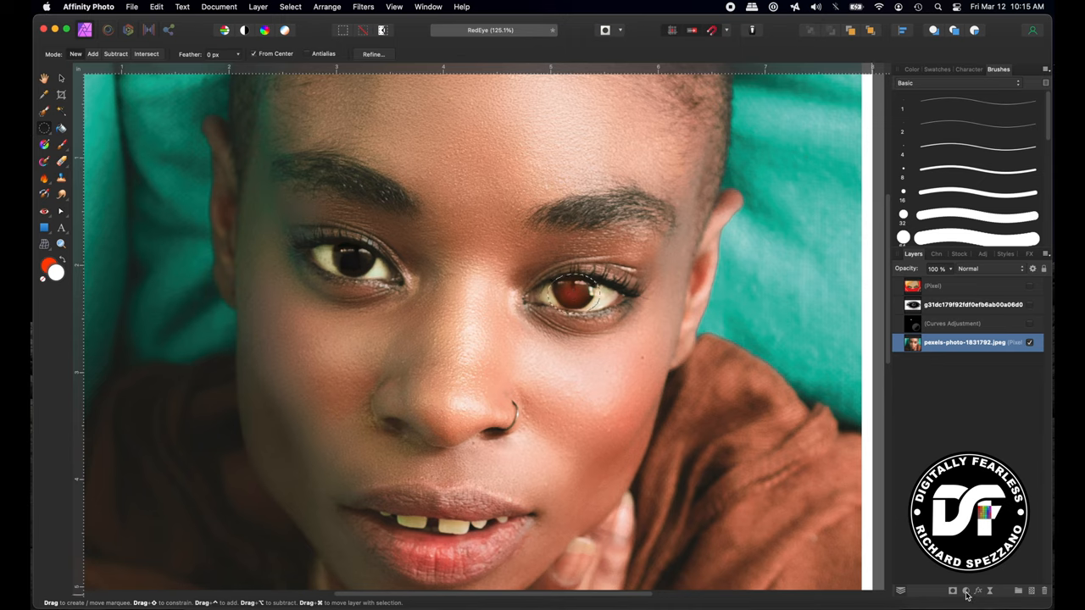
# - Add a Curves adjustment to the eye selection and pull the red curve down until brown
pyautogui.click(977, 591)
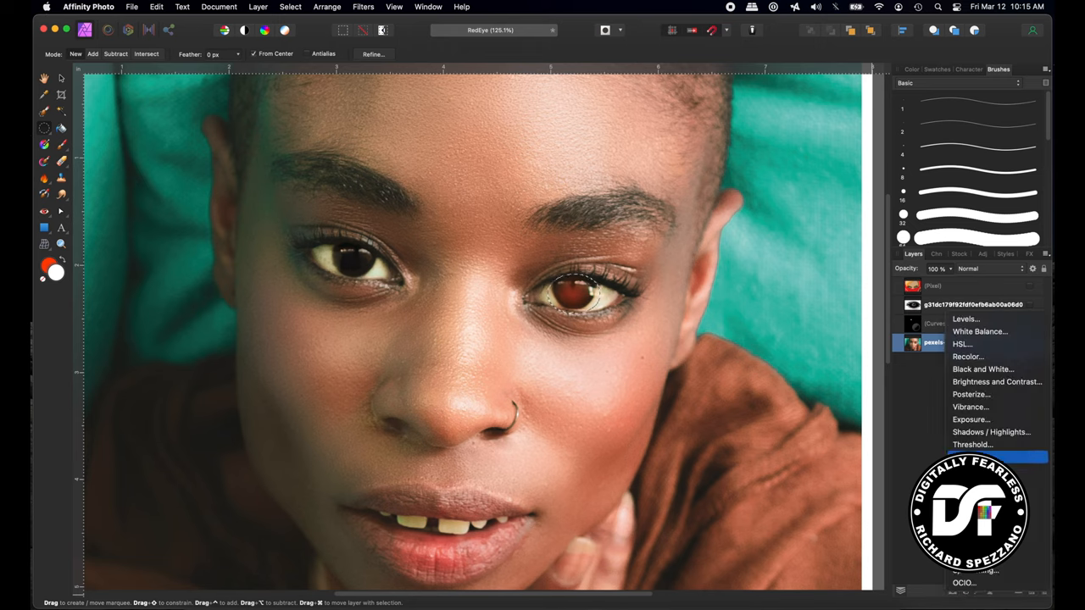
pyautogui.click(961, 336)
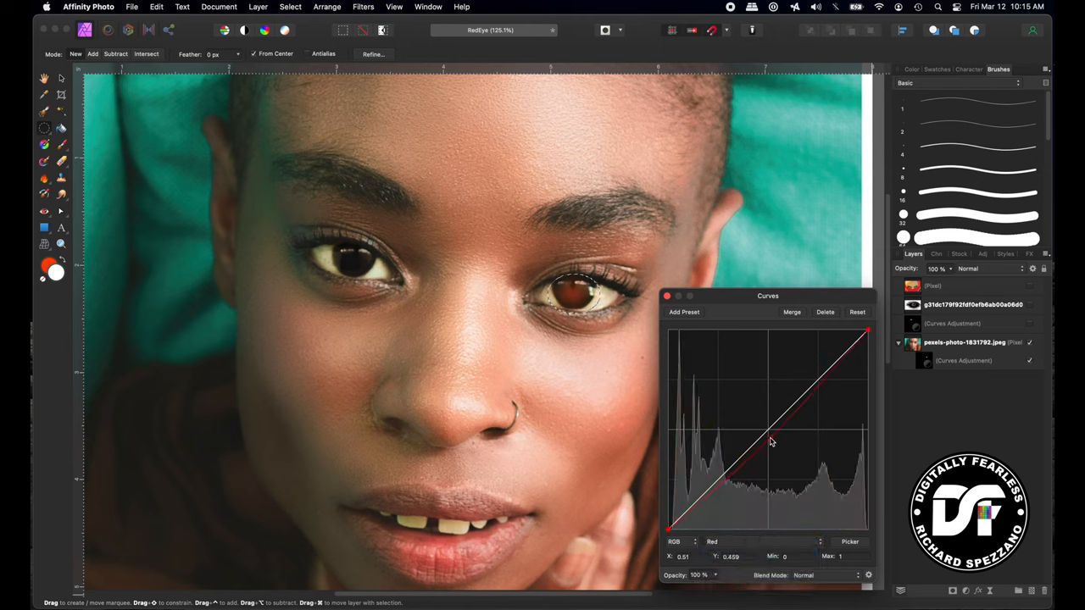
pyautogui.moveTo(771, 441); pyautogui.dragTo(780, 466)
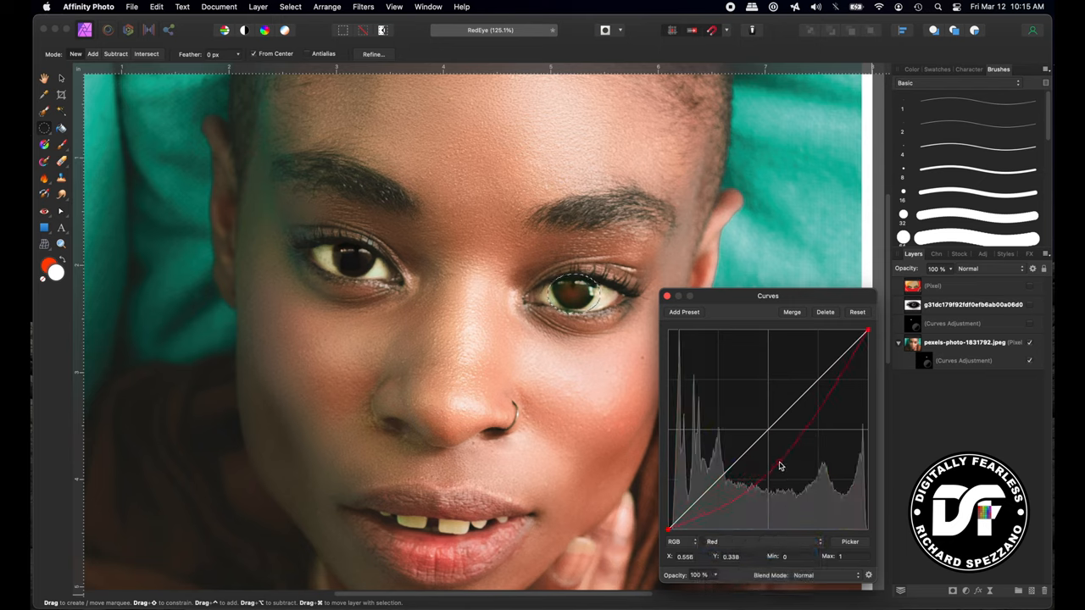
pyautogui.moveTo(780, 466); pyautogui.dragTo(758, 473)
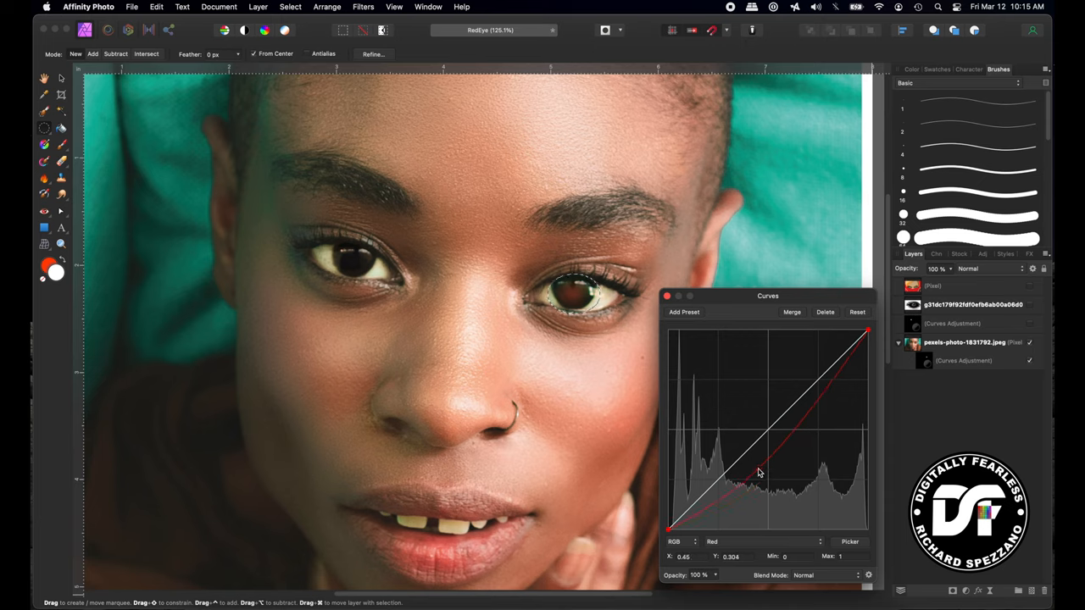
pyautogui.moveTo(759, 472); pyautogui.dragTo(752, 481)
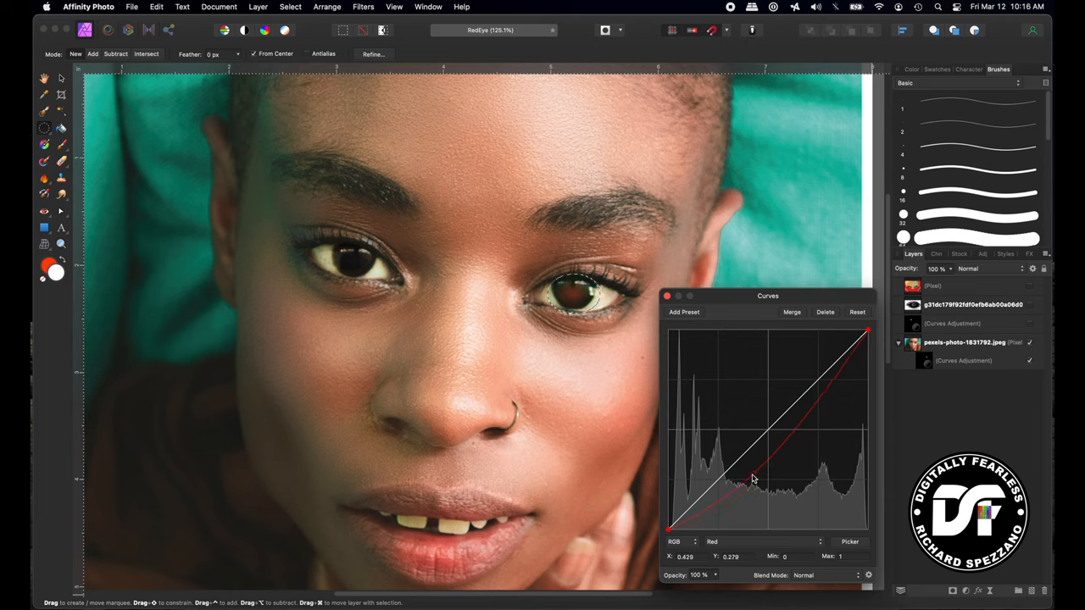
pyautogui.moveTo(752, 479); pyautogui.dragTo(755, 490)
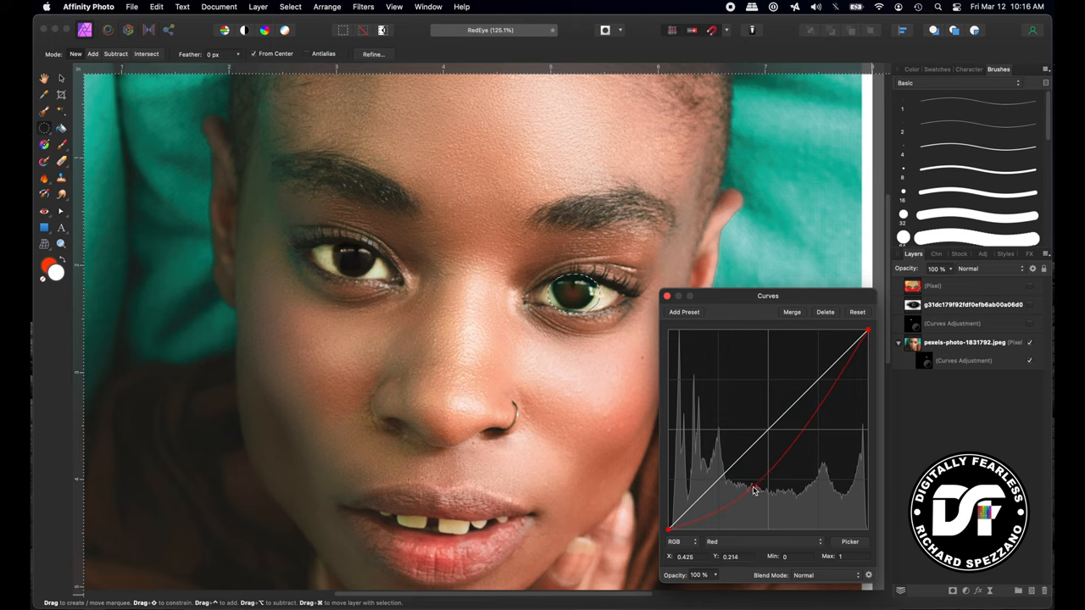
pyautogui.moveTo(754, 490); pyautogui.dragTo(752, 495)
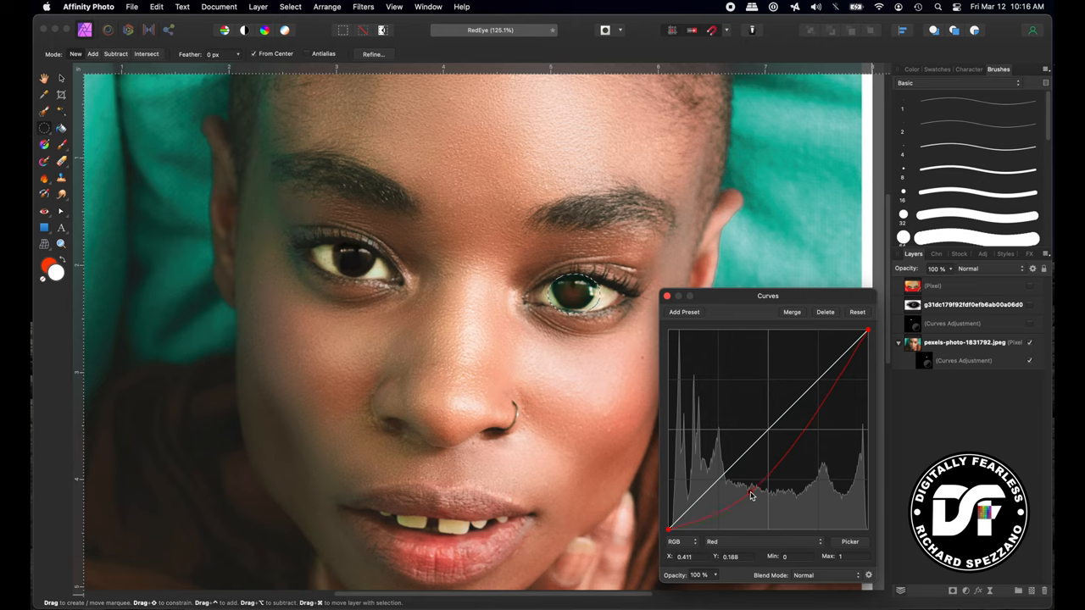
pyautogui.moveTo(753, 494); pyautogui.dragTo(757, 485)
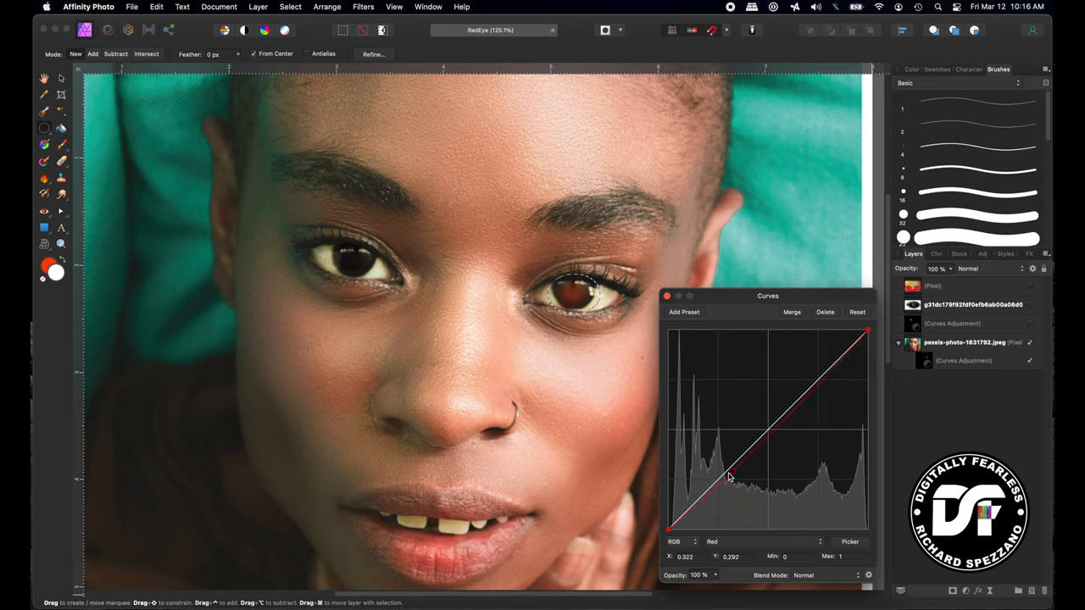
pyautogui.moveTo(727, 477); pyautogui.dragTo(760, 469)
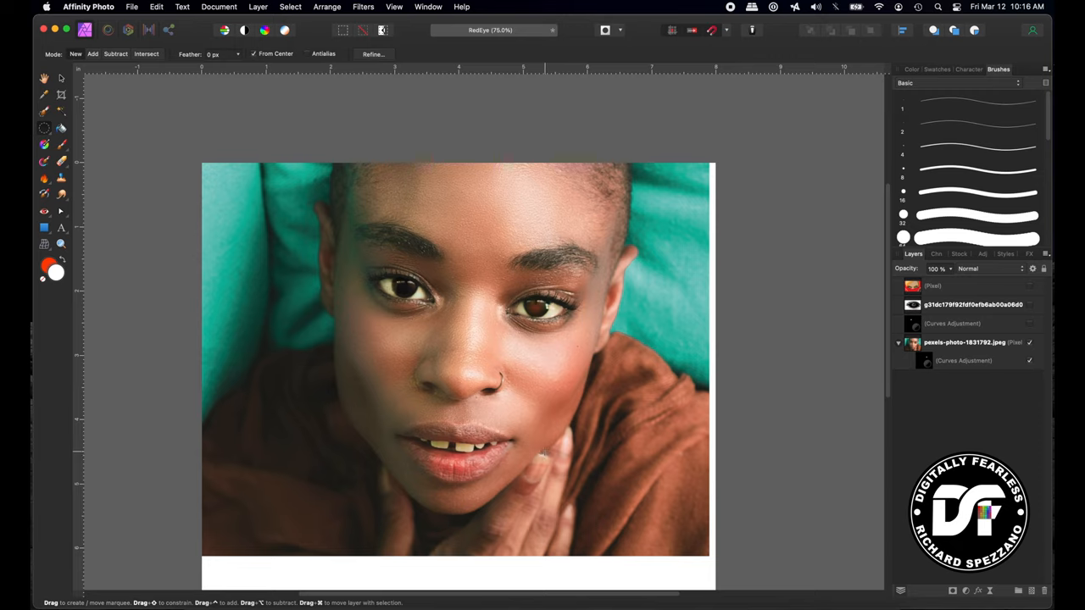
pyautogui.moveTo(962, 360)
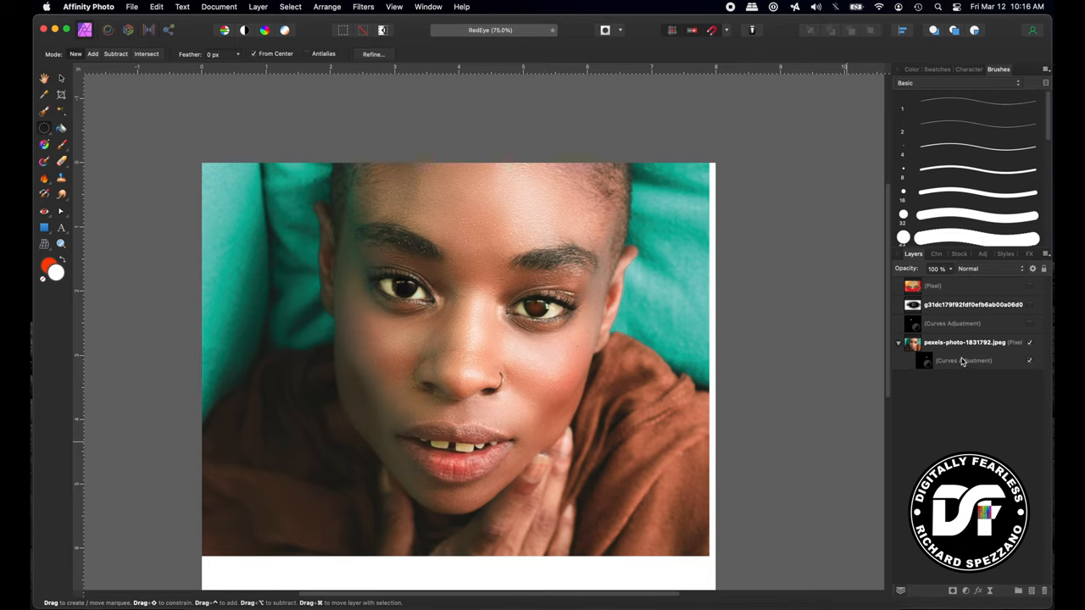
# - Reopen the Curves adjustment and bend its Red channel curve further down
pyautogui.click(964, 360)
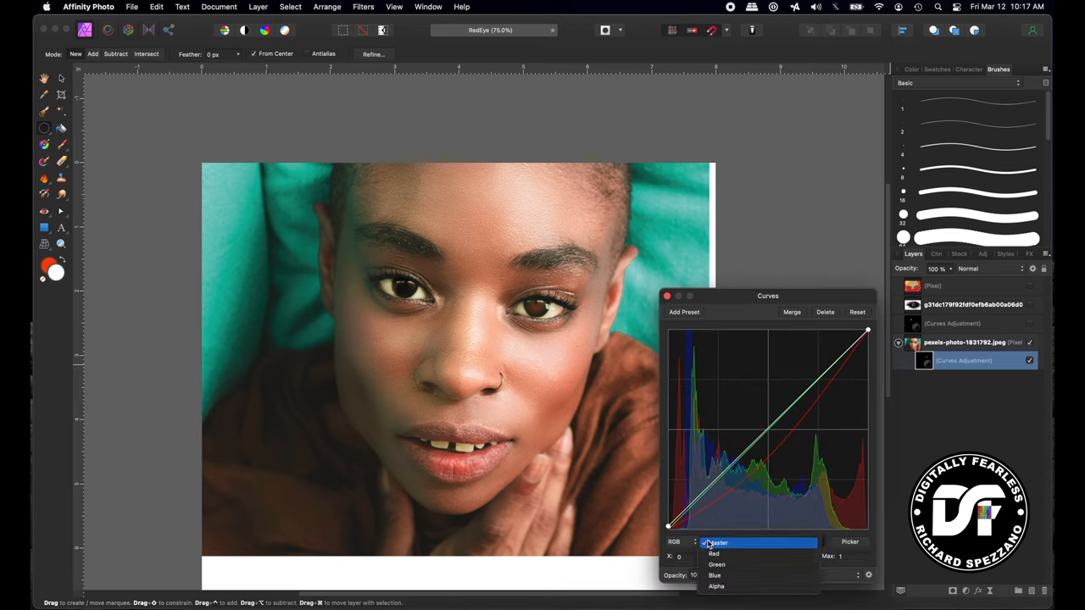
pyautogui.click(709, 562)
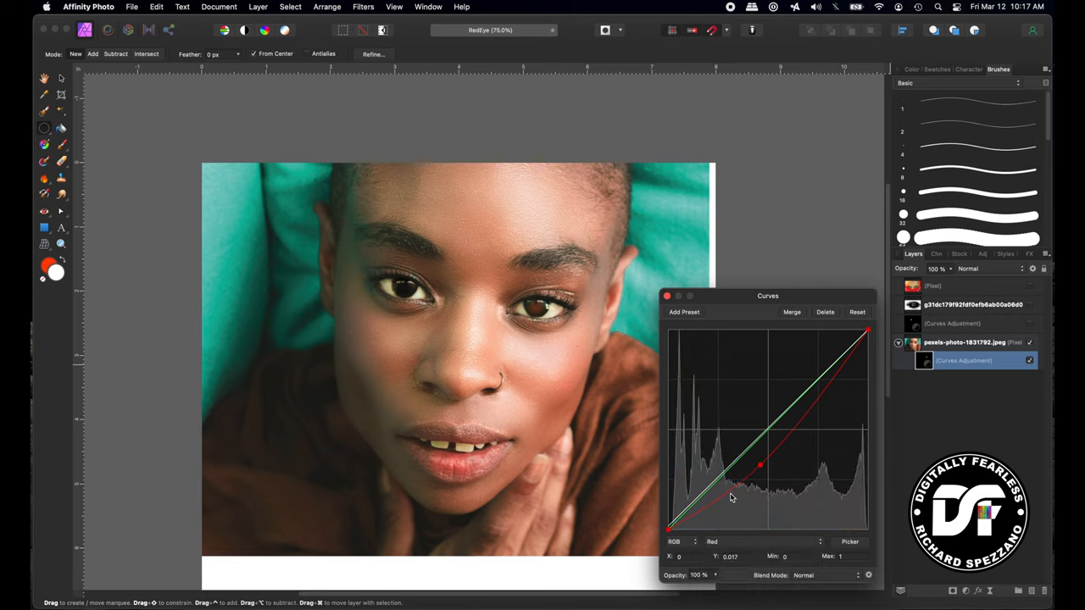
pyautogui.moveTo(759, 466); pyautogui.dragTo(749, 483)
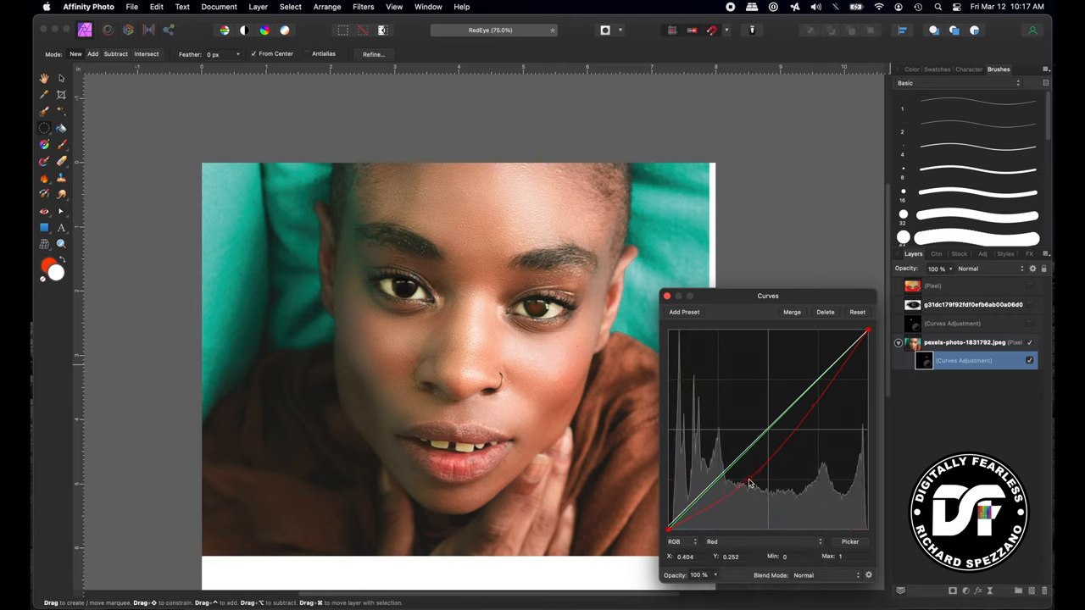
pyautogui.moveTo(748, 481); pyautogui.dragTo(744, 488)
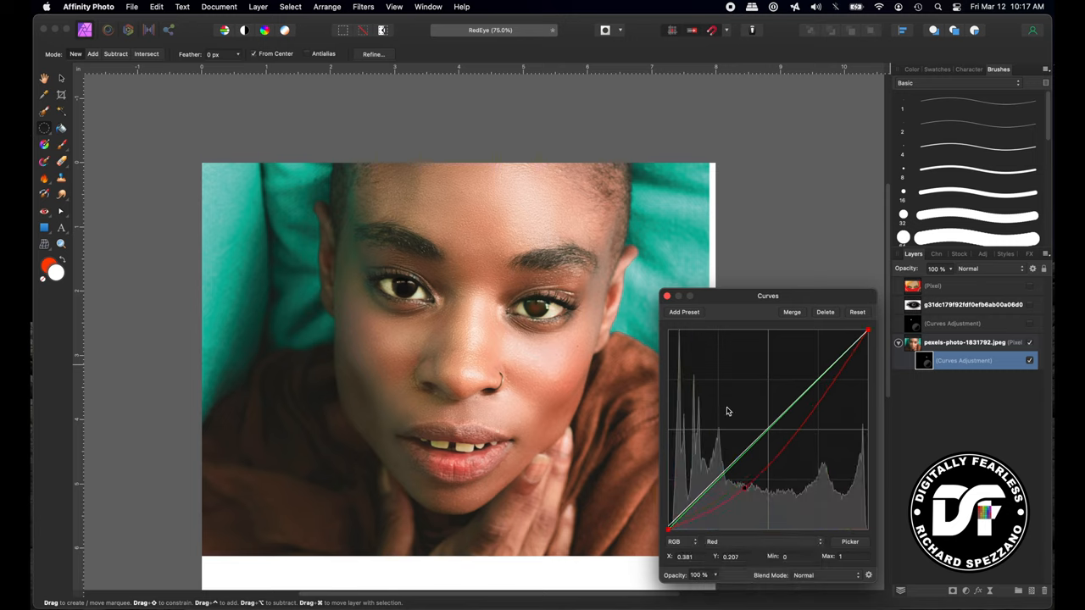
pyautogui.click(667, 295)
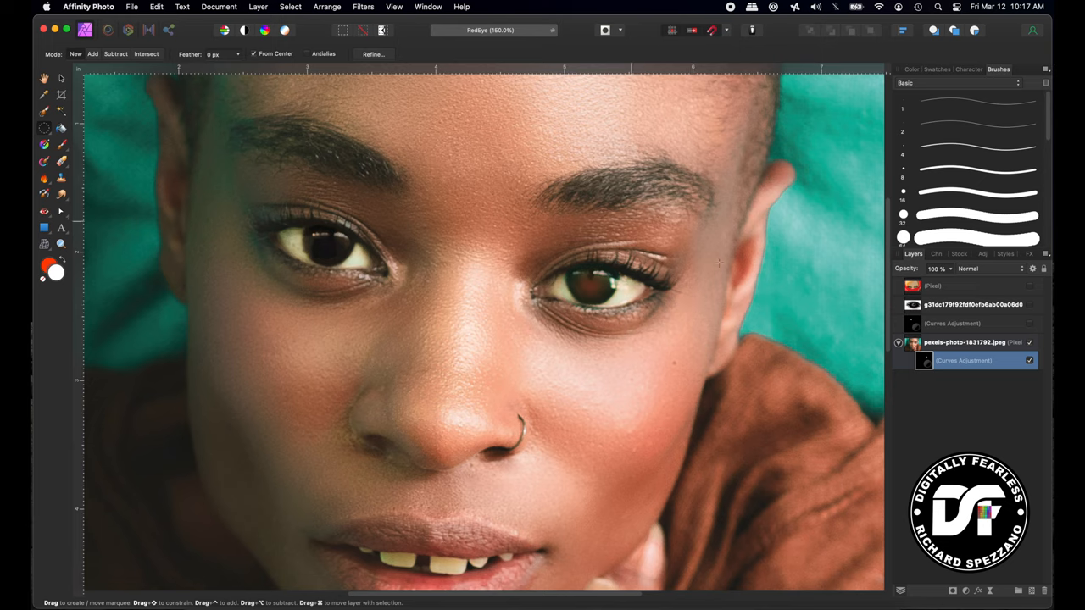
pyautogui.moveTo(206, 433)
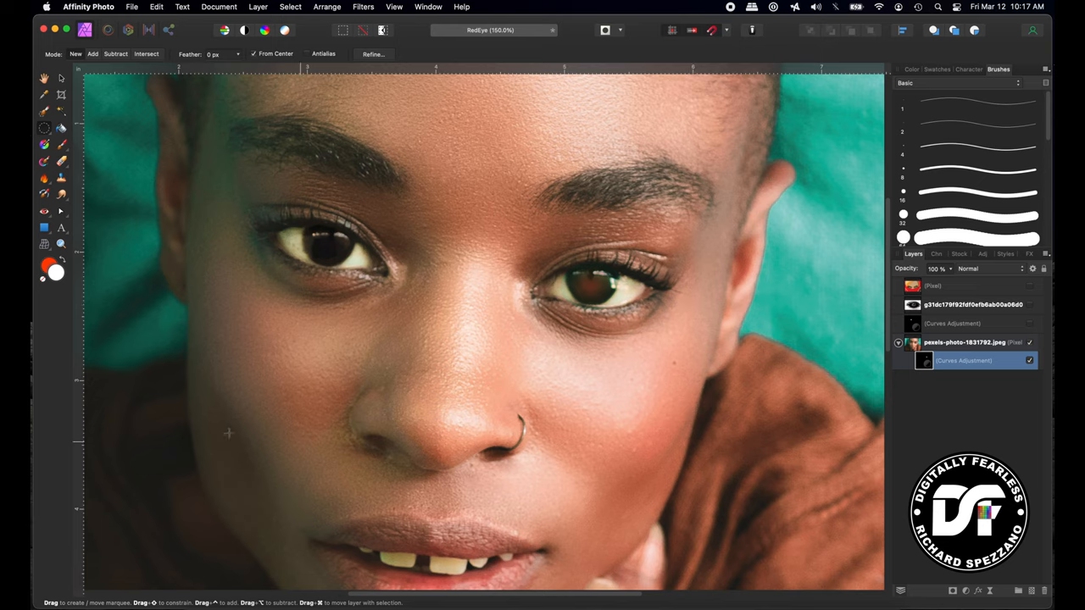
pyautogui.moveTo(45, 212)
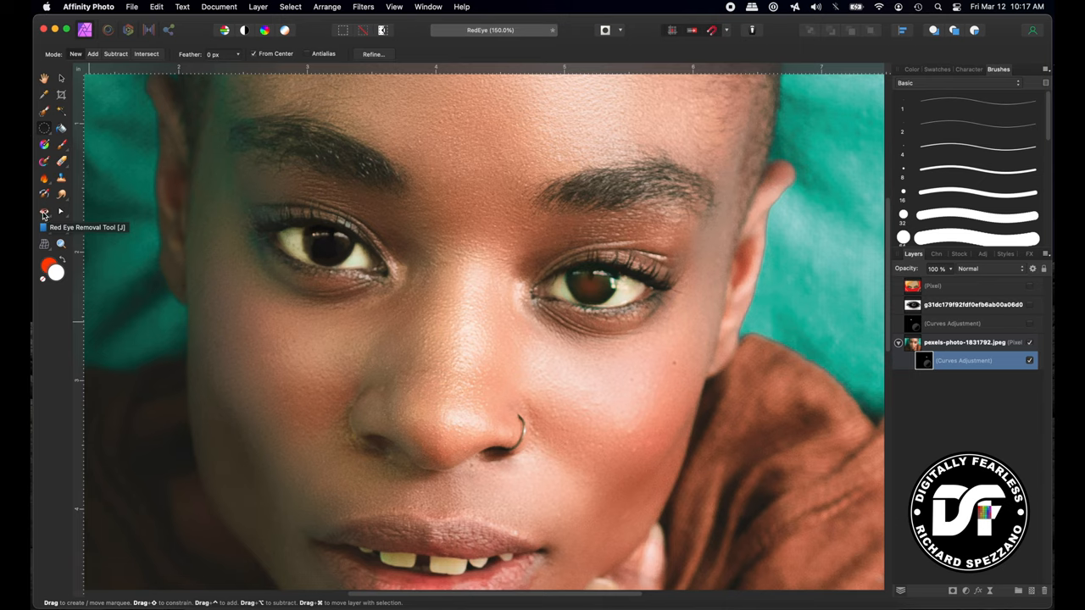
pyautogui.moveTo(42, 214)
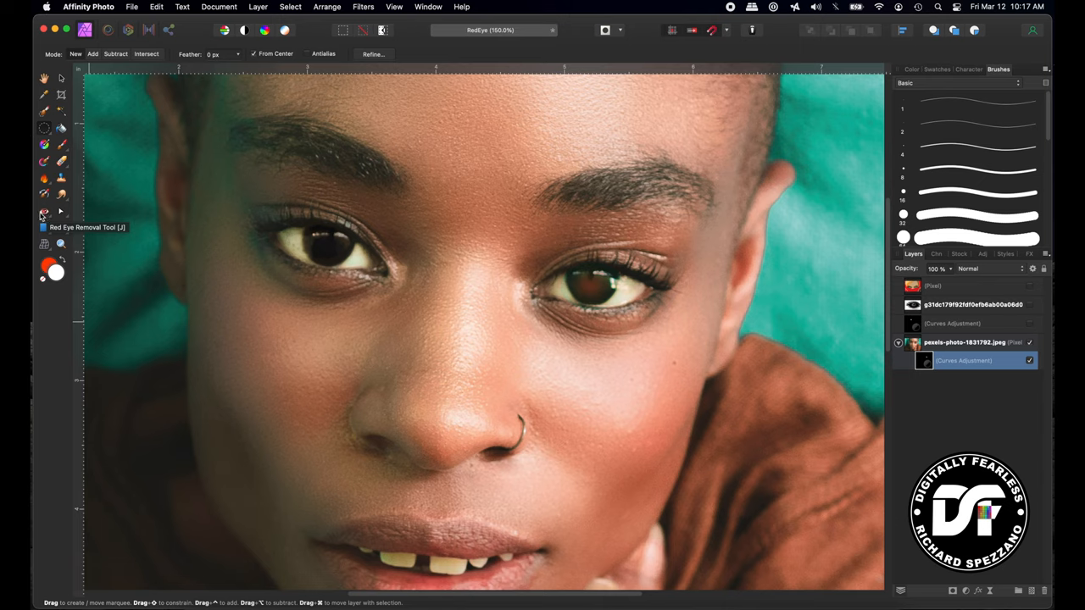